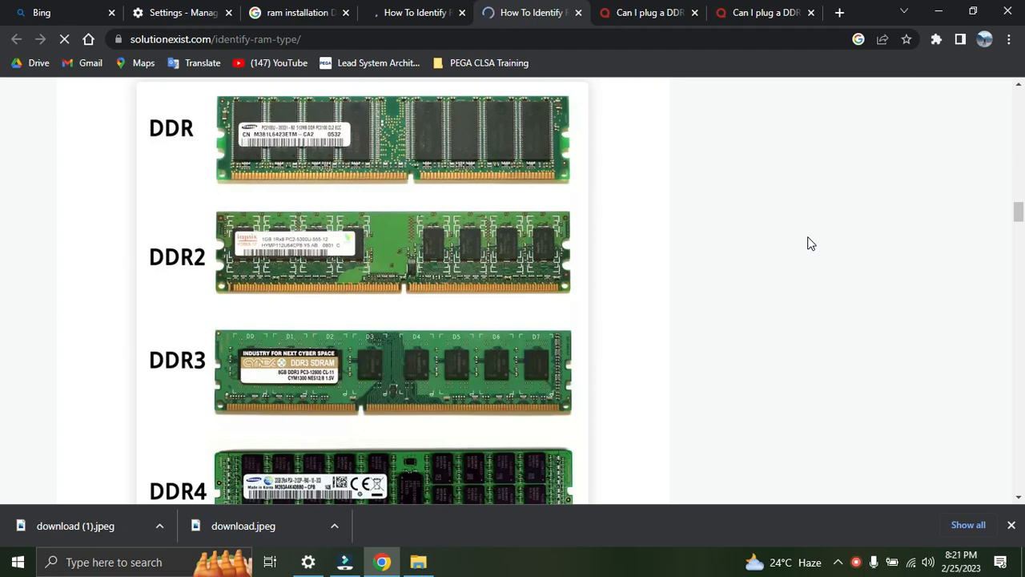
# Step: Put away the Chrome page comparing DDR, DDR2, DDR3 and DDR4 modules to reveal the desktop
pyautogui.click(415, 12)
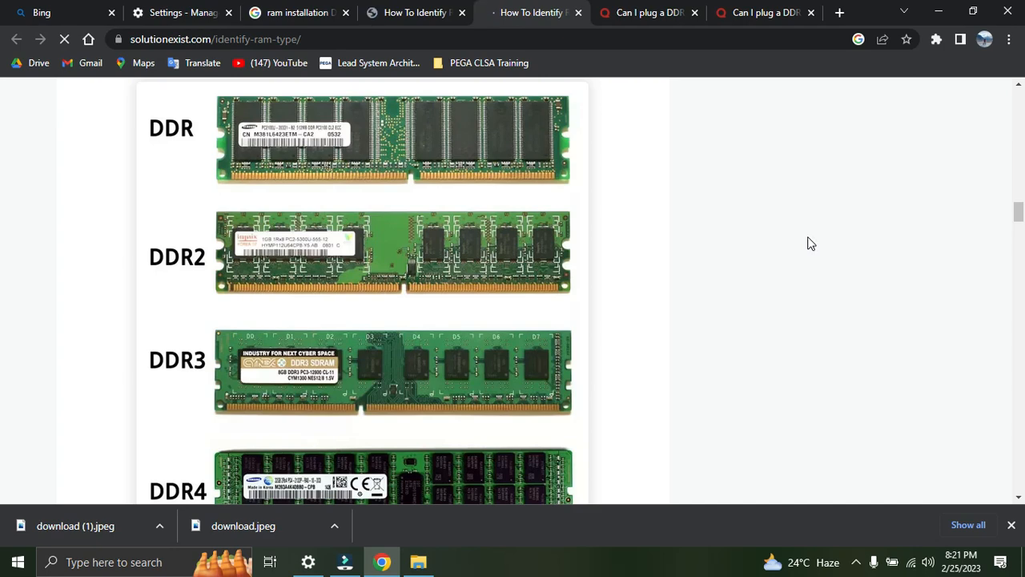
pyautogui.click(532, 12)
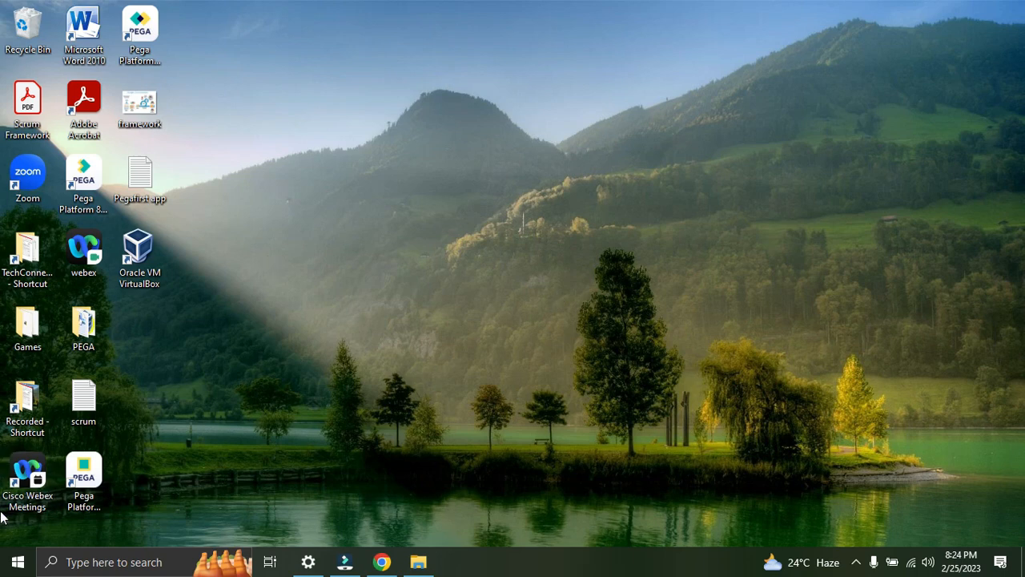
pyautogui.moveTo(18, 561)
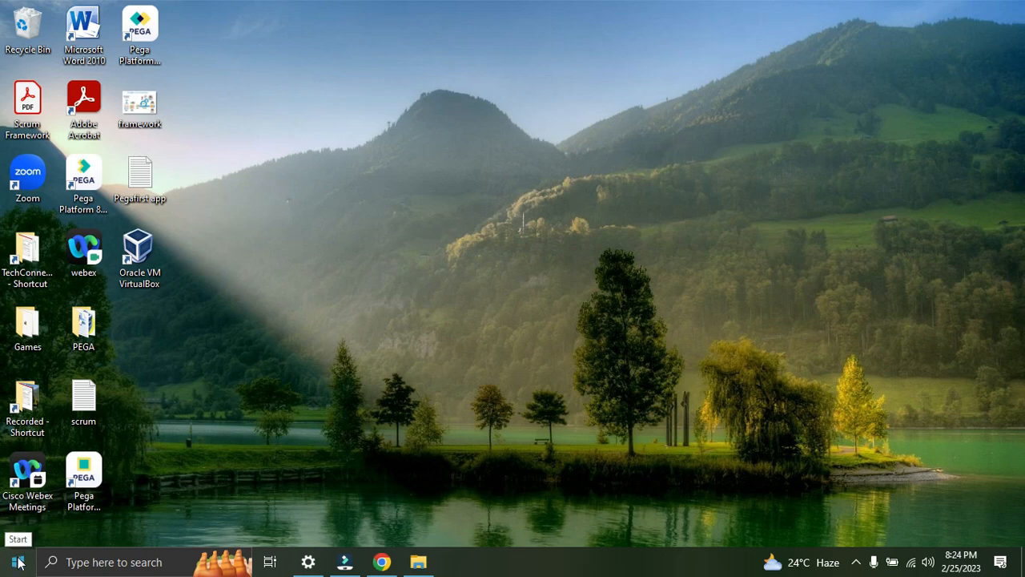
# Step: Search the Start menu for 'cmd' to bring up Command Prompt
pyautogui.click(16, 561)
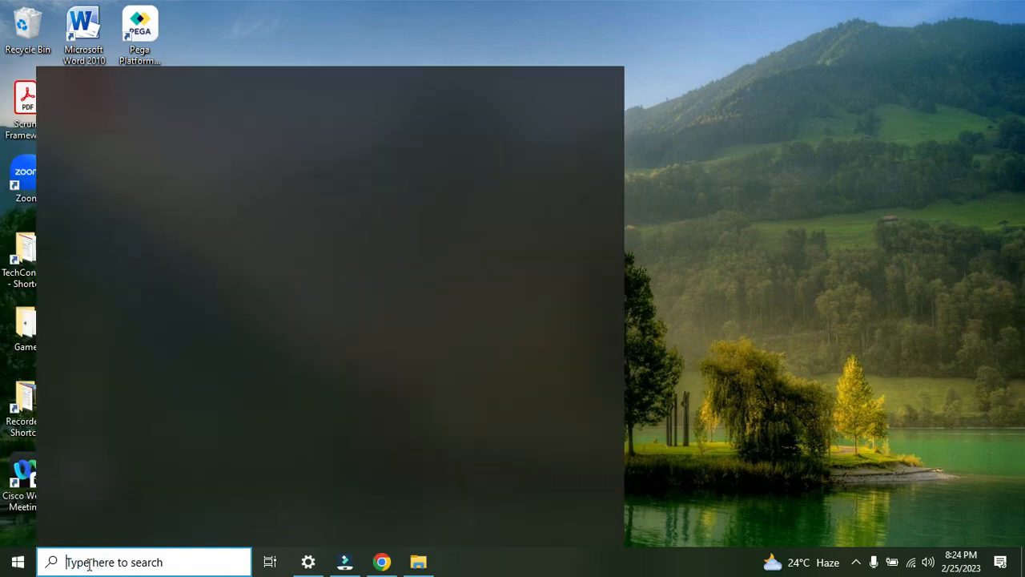
pyautogui.write('cmd')
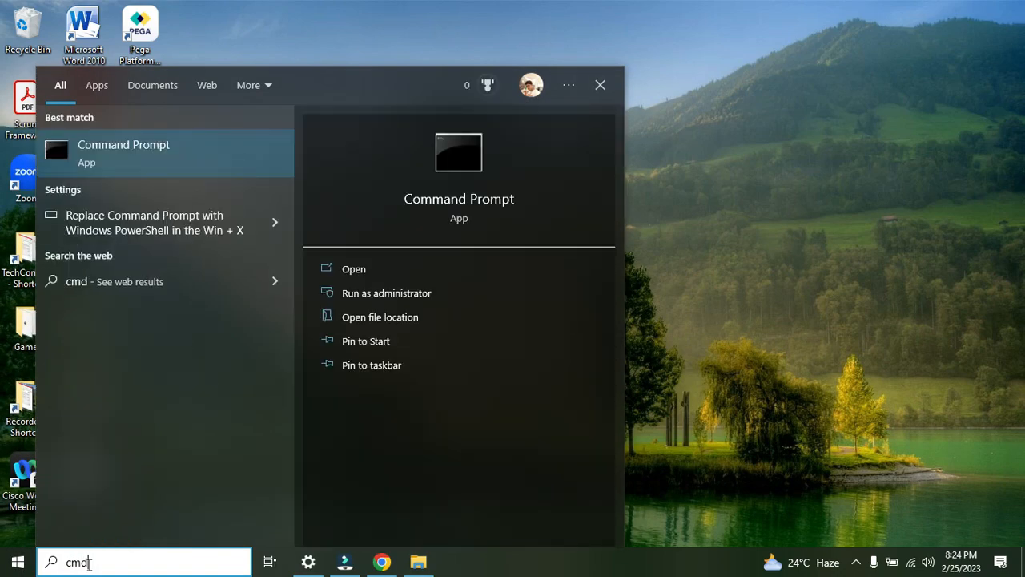
pyautogui.moveTo(123, 153)
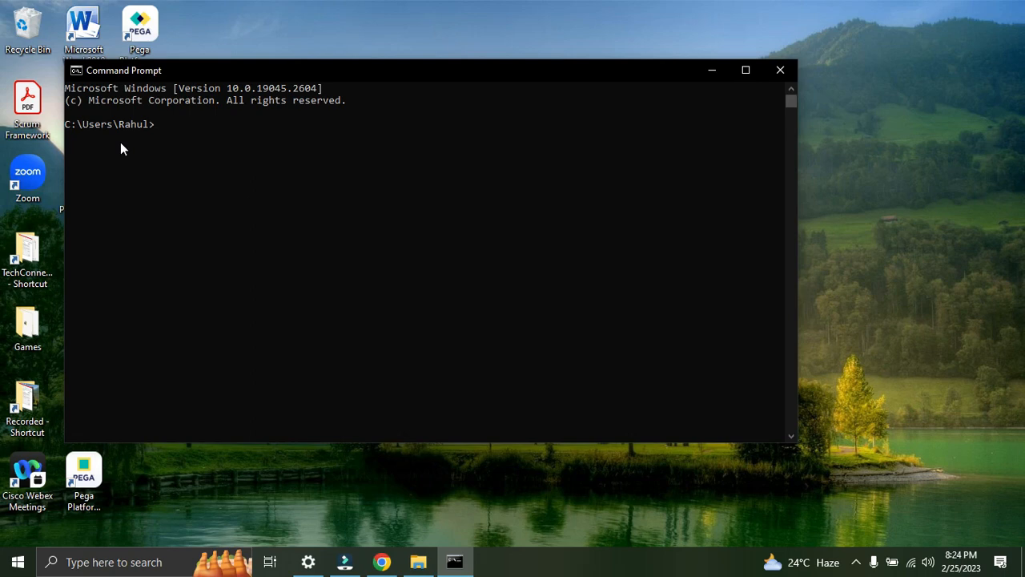
# Step: Run 'wmic memphysical get maxcapacity', returning MaxCapacity 16777216
pyautogui.write('wmic')
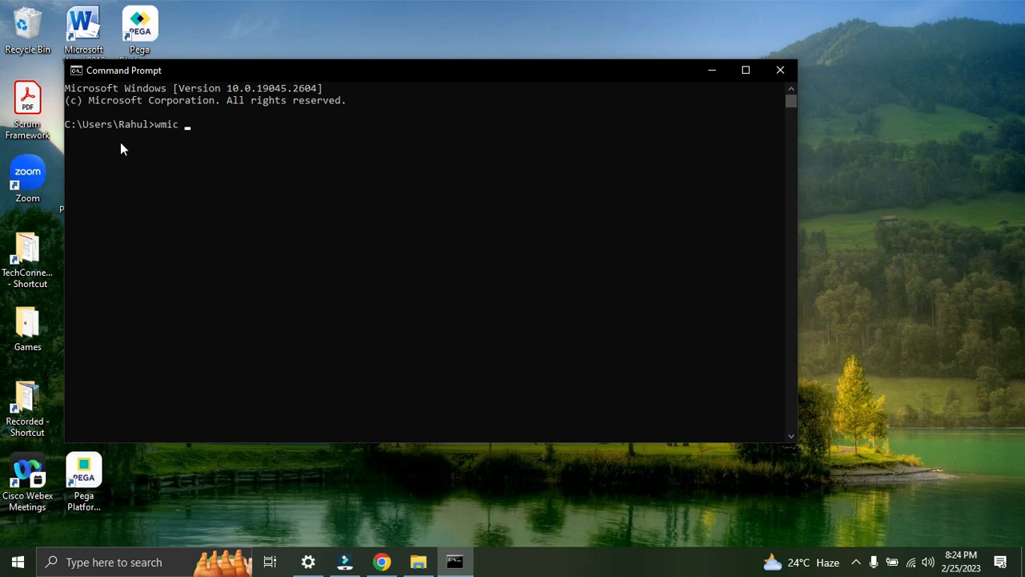
pyautogui.write('memphysical')
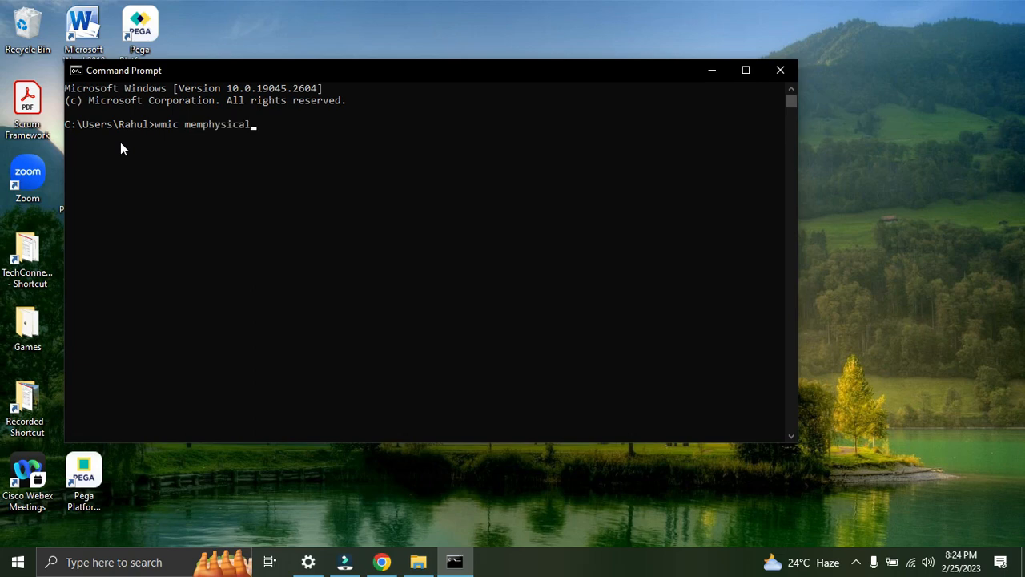
pyautogui.write('get')
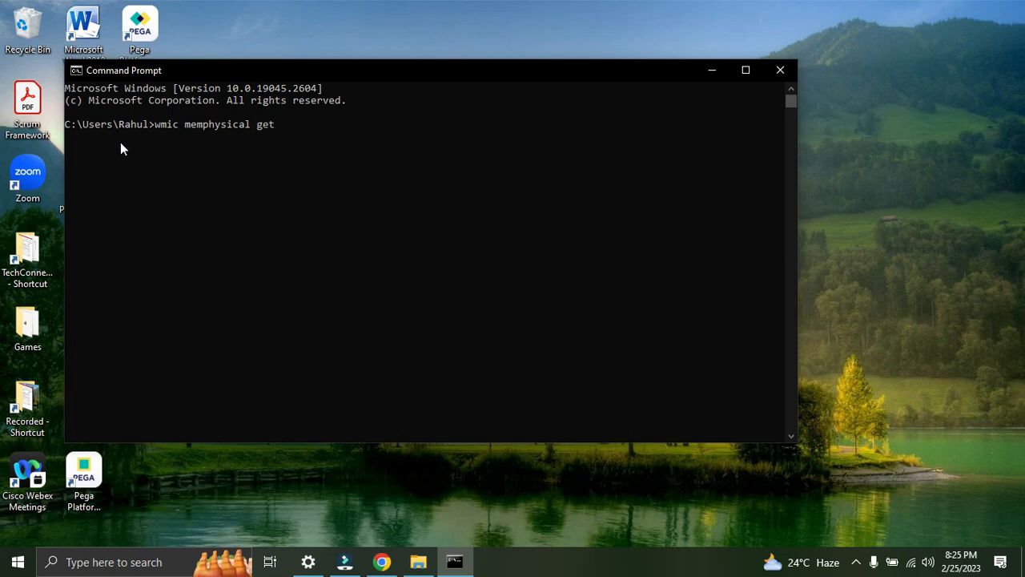
pyautogui.write('maxca')
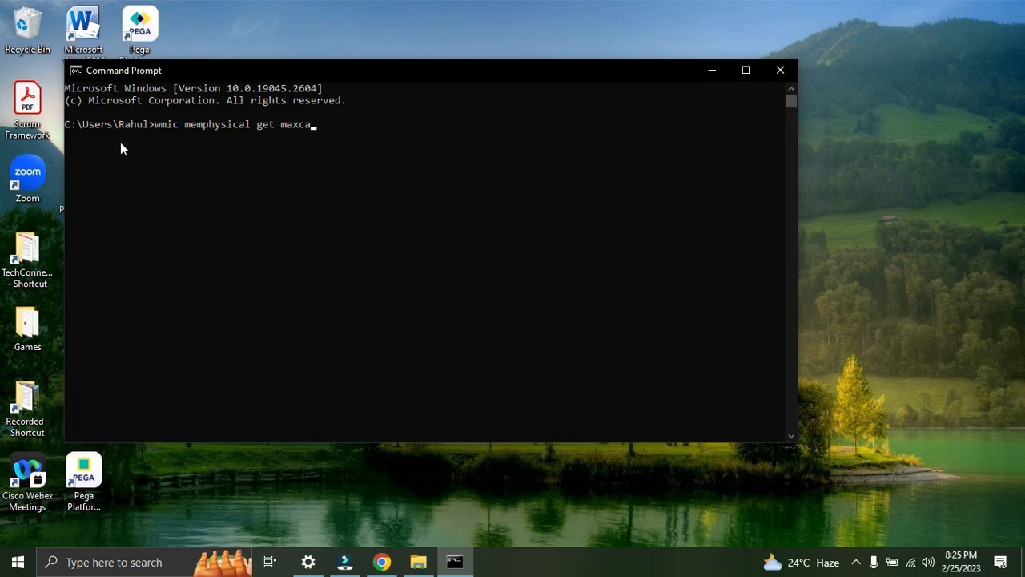
pyautogui.write('pacity')
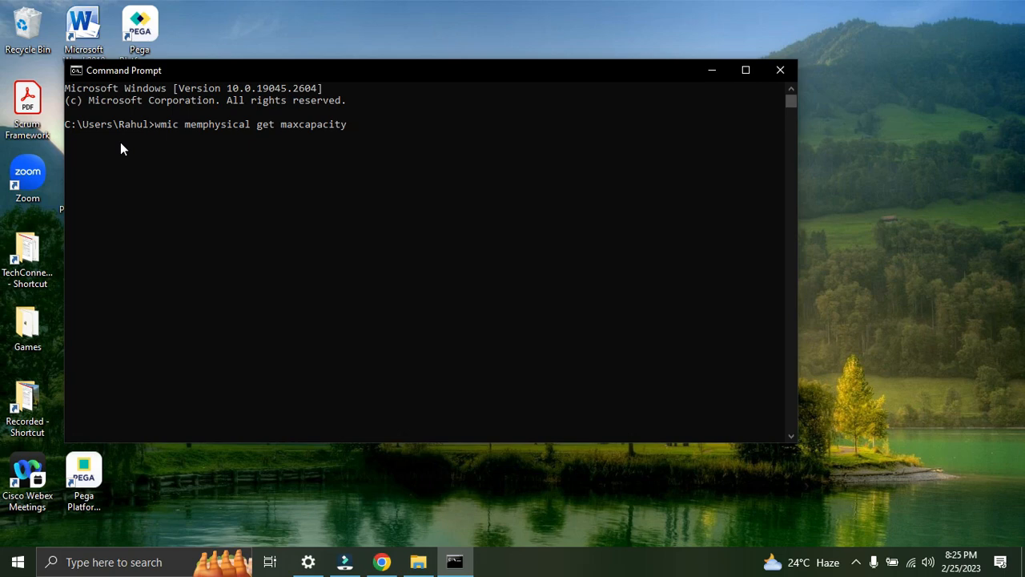
pyautogui.press('Return')
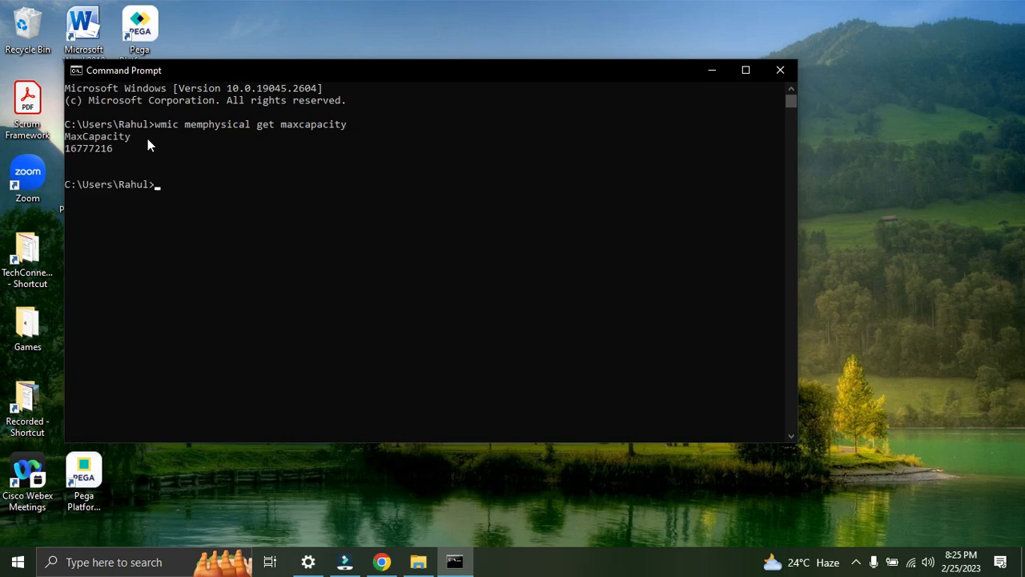
pyautogui.moveTo(146, 160)
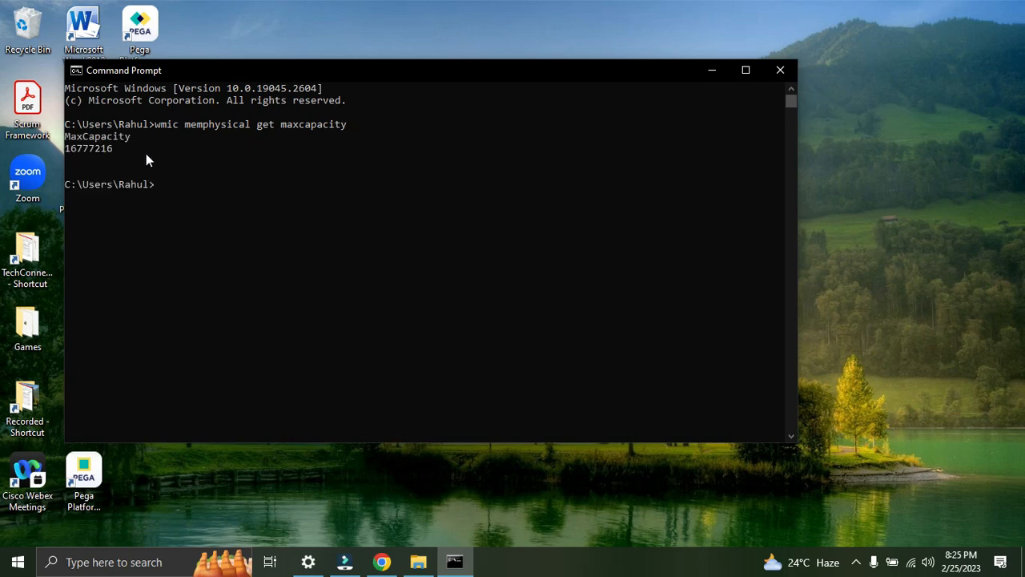
pyautogui.moveTo(200, 175)
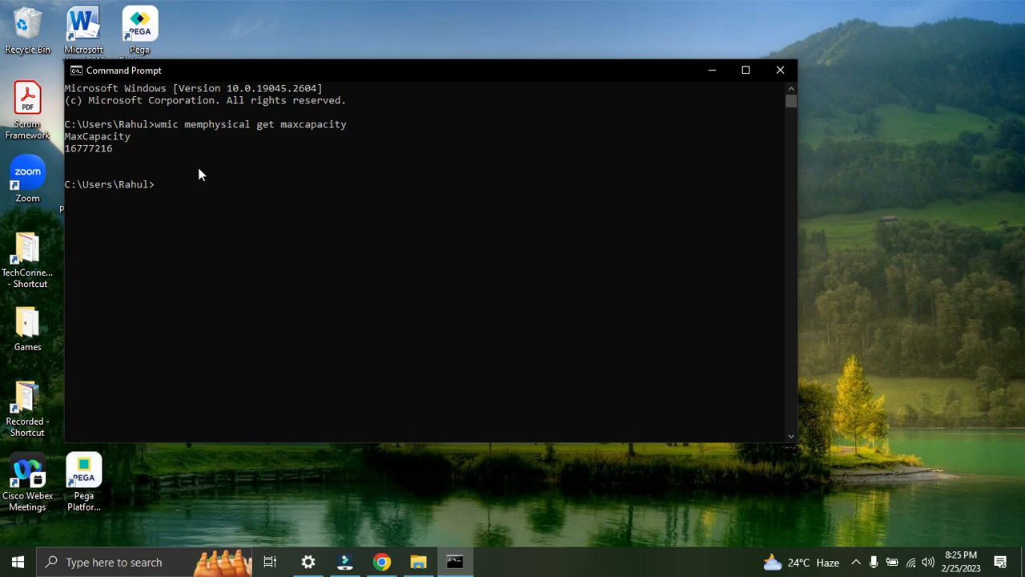
pyautogui.moveTo(132, 170)
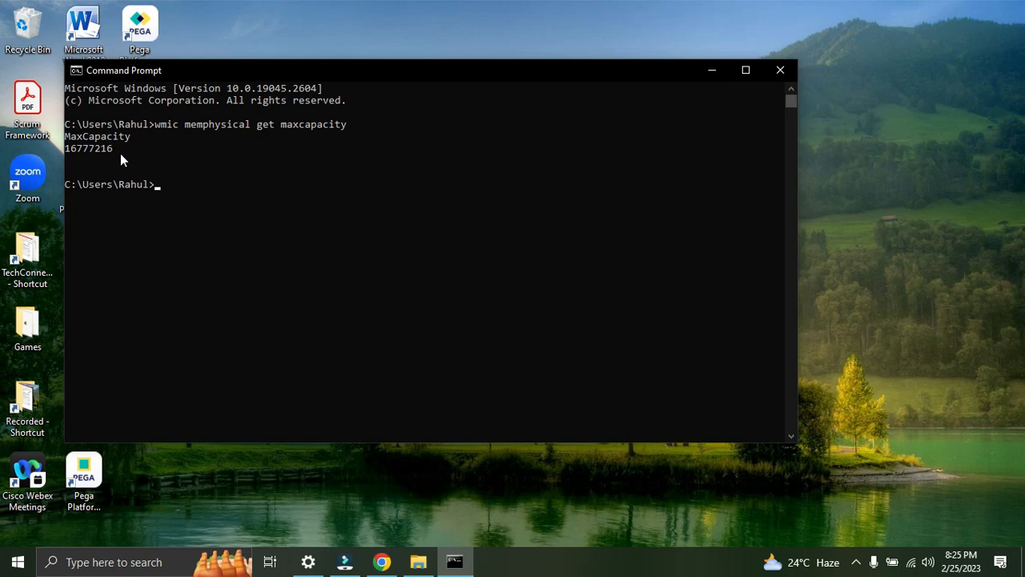
pyautogui.moveTo(82, 158)
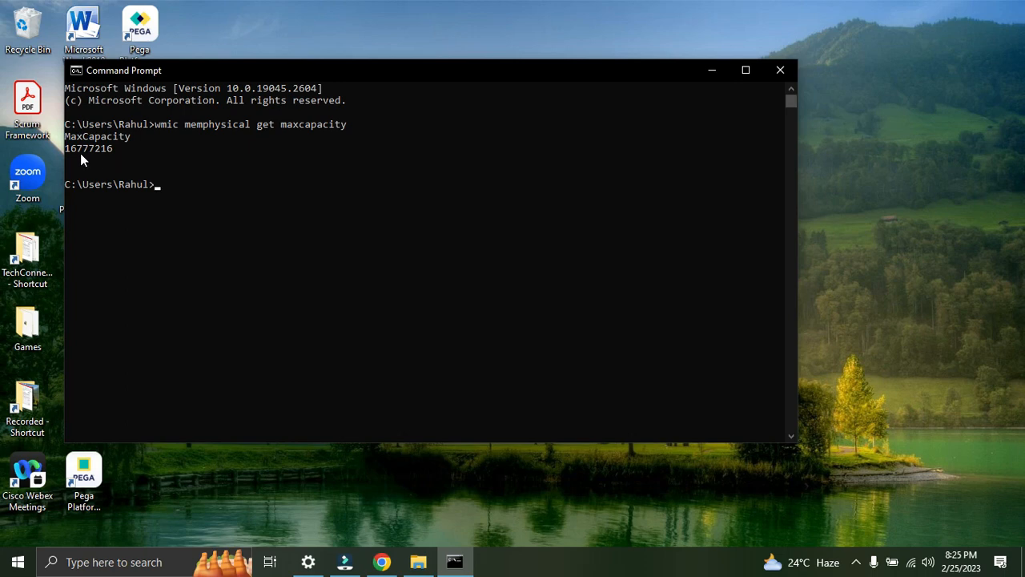
pyautogui.moveTo(123, 157)
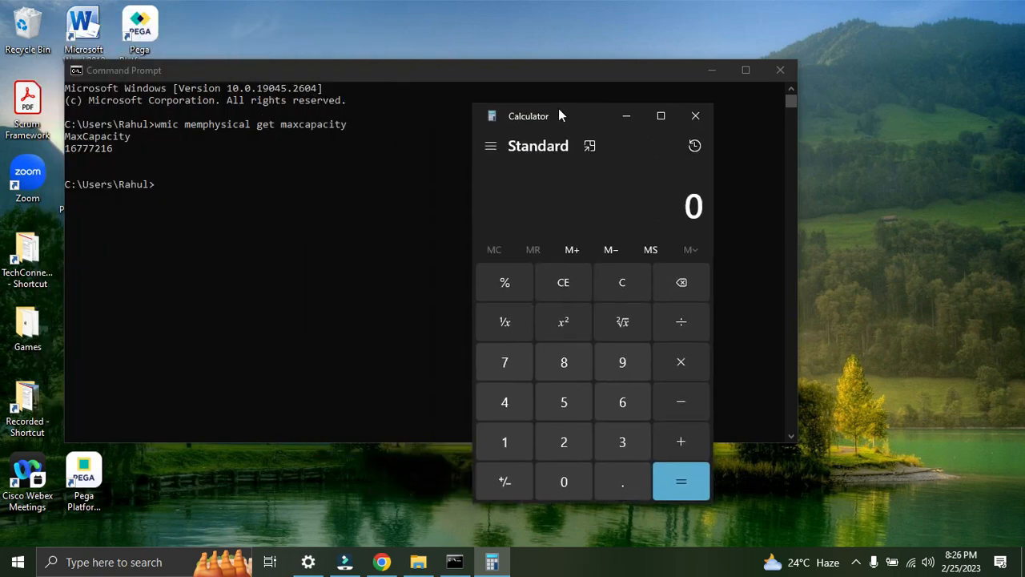
pyautogui.moveTo(589, 191)
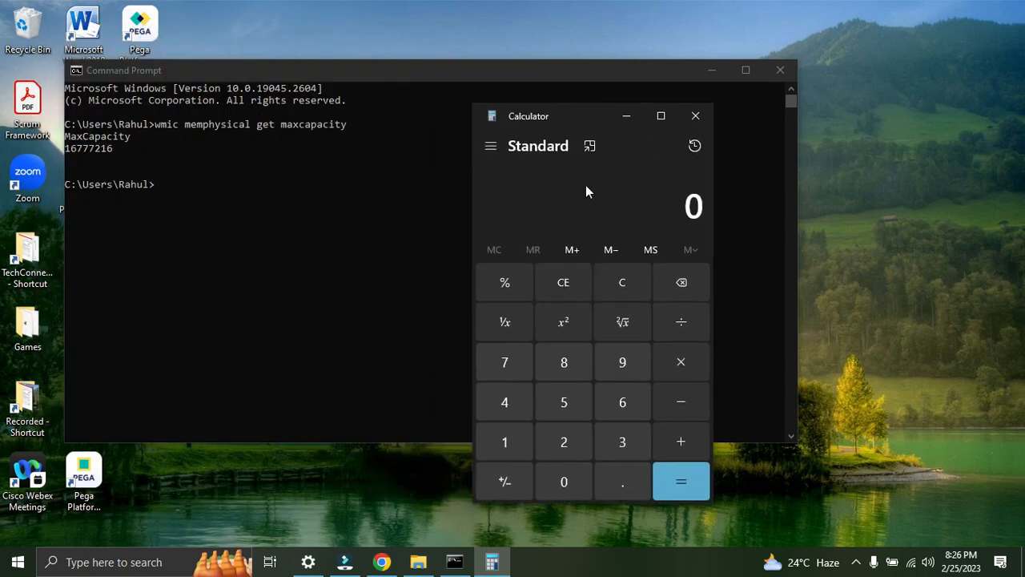
pyautogui.moveTo(655, 212)
pyautogui.write('16')
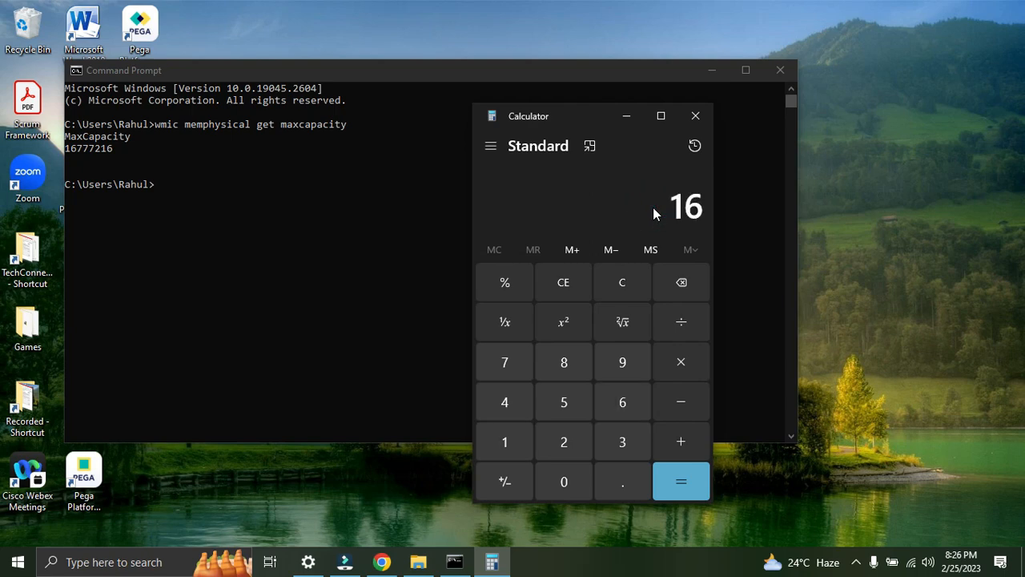
# Step: Compute 16384 ÷ 1024 in Calculator, giving 16 GB maximum RAM
pyautogui.click(563, 441)
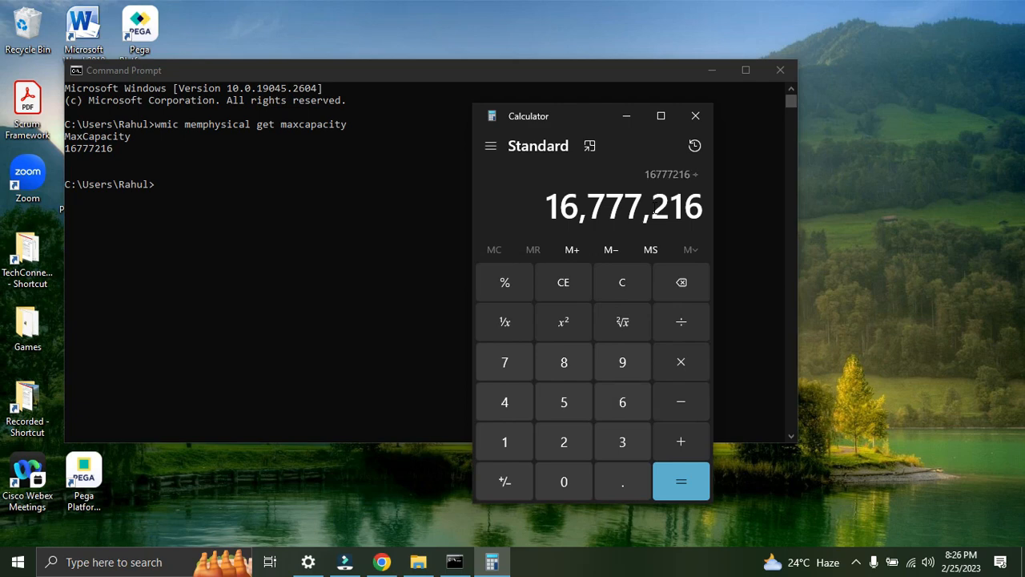
pyautogui.click(563, 482)
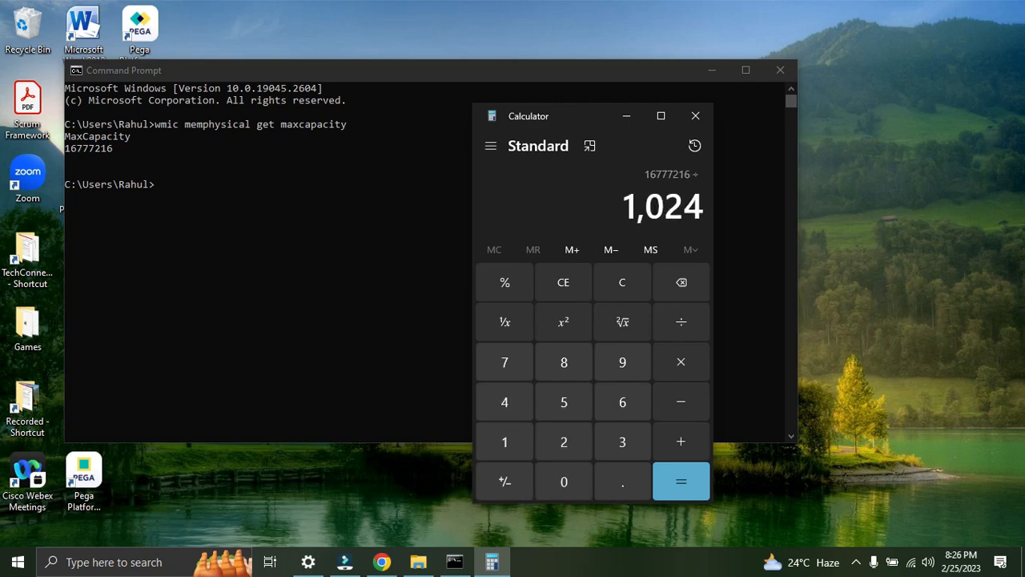
pyautogui.click(680, 481)
pyautogui.write('102')
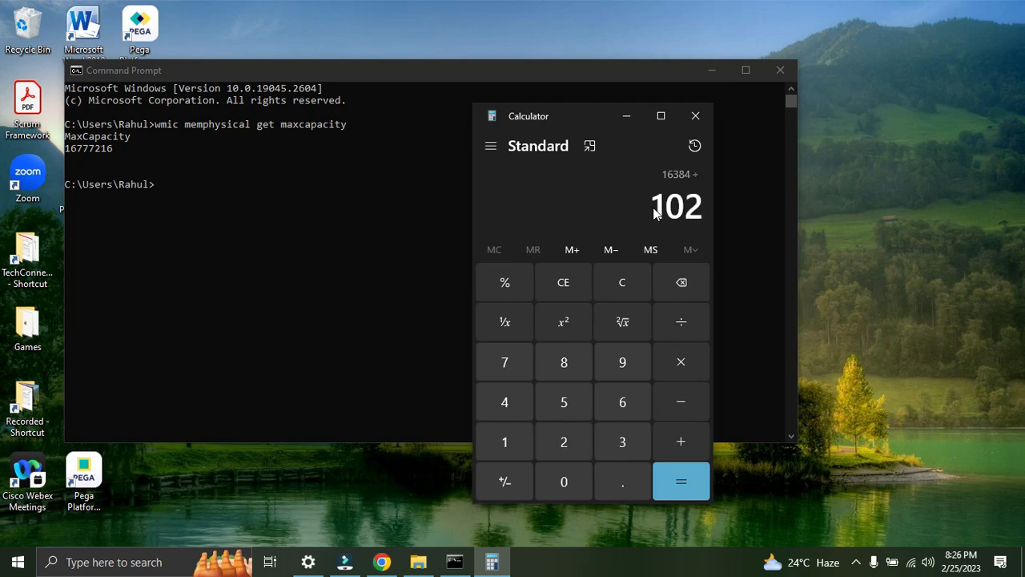
pyautogui.click(680, 480)
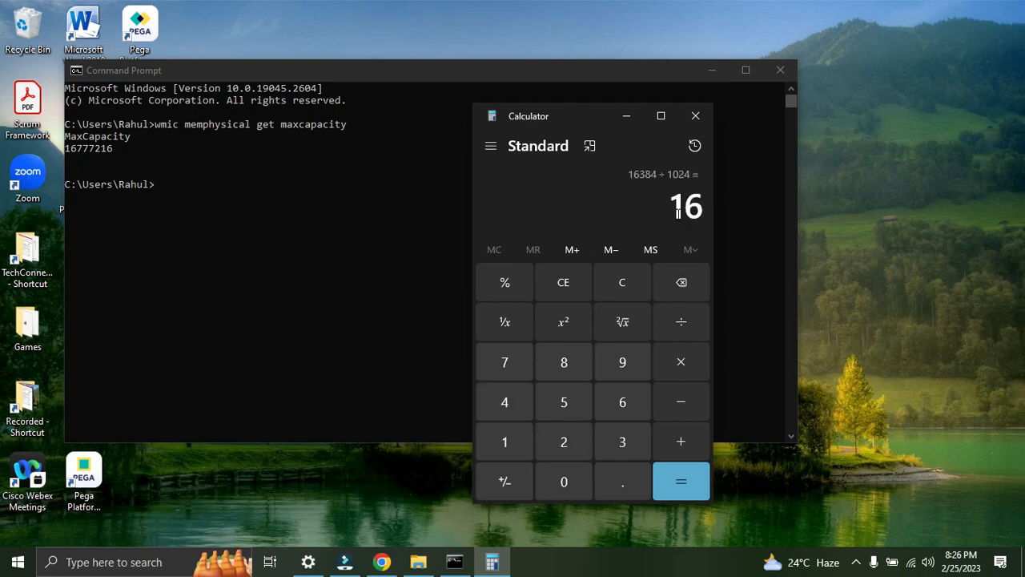
pyautogui.moveTo(626, 207)
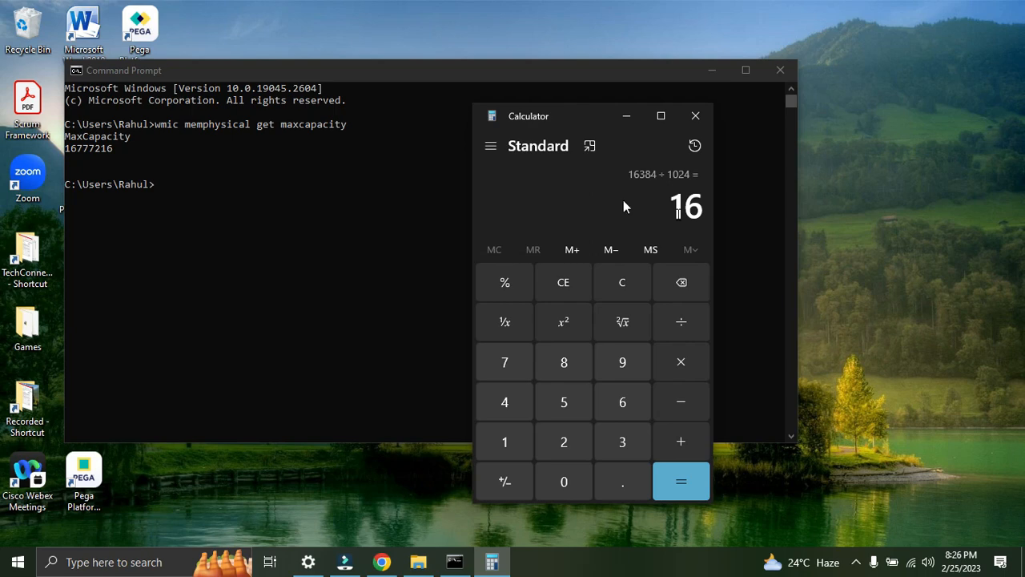
pyautogui.moveTo(173, 183)
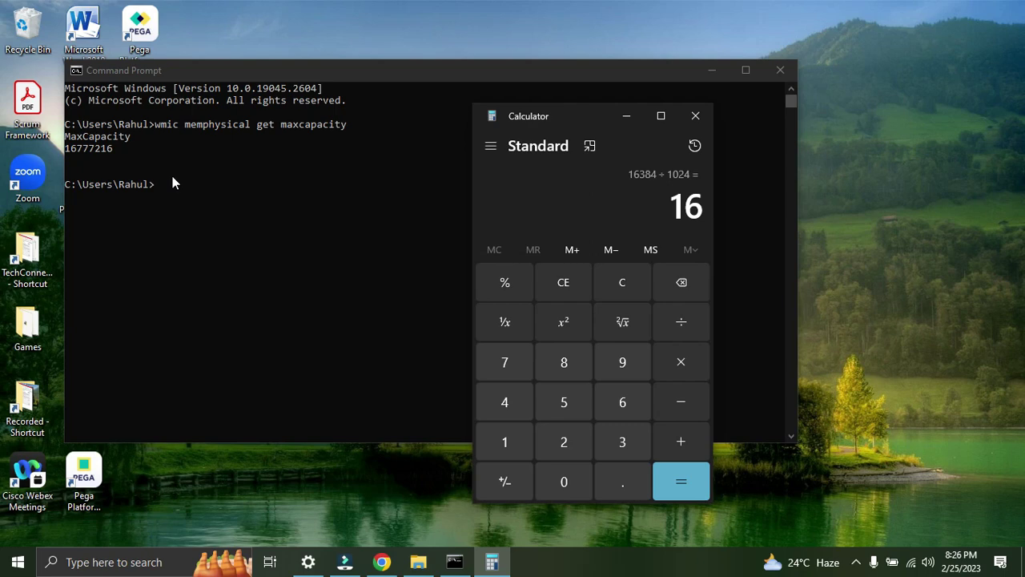
pyautogui.moveTo(224, 183)
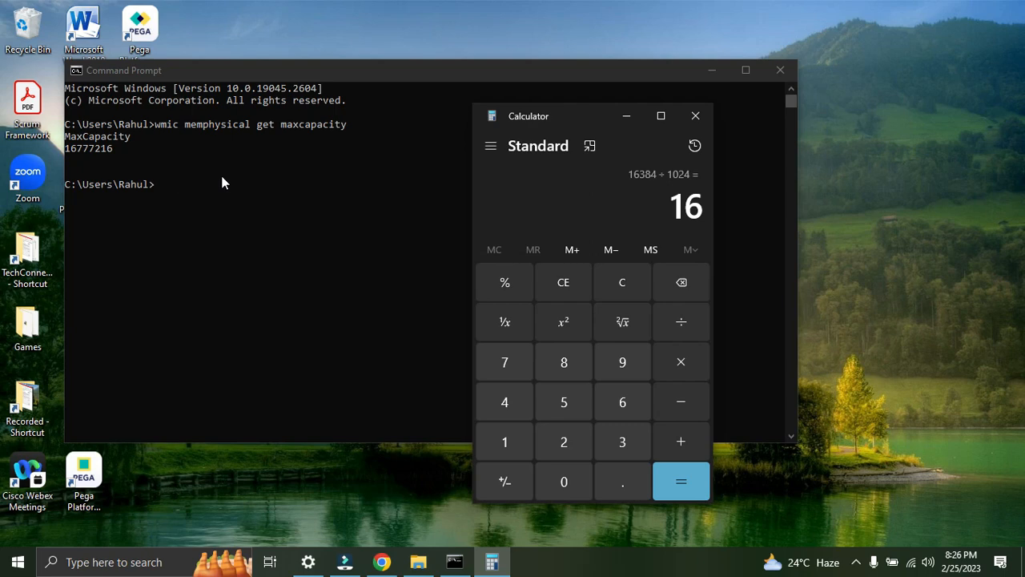
pyautogui.moveTo(717, 194)
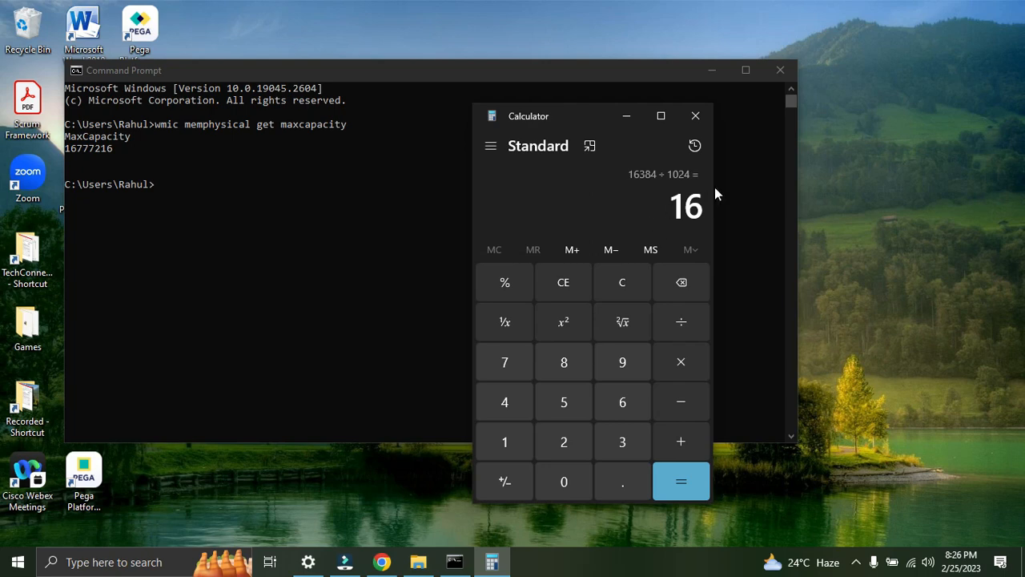
pyautogui.moveTo(651, 243)
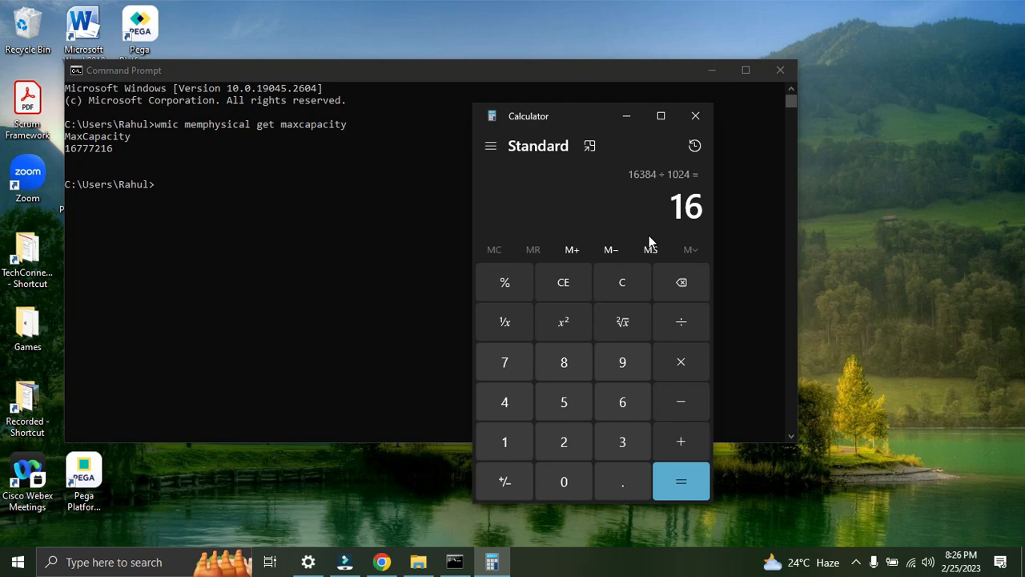
pyautogui.moveTo(651, 243)
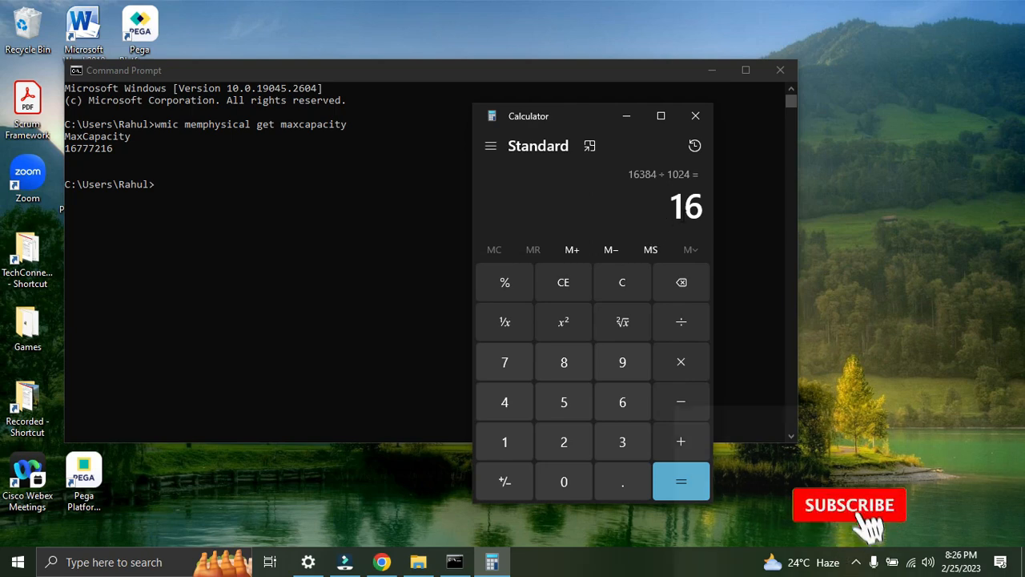
pyautogui.click(849, 505)
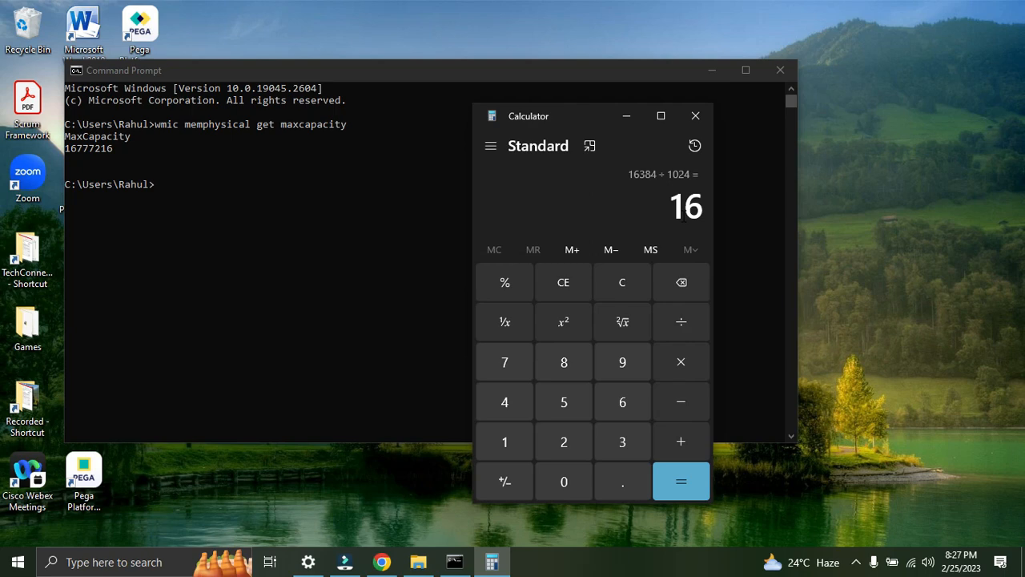
# Step: Close Calculator and Command Prompt, leaving the Start menu open
pyautogui.click(17, 561)
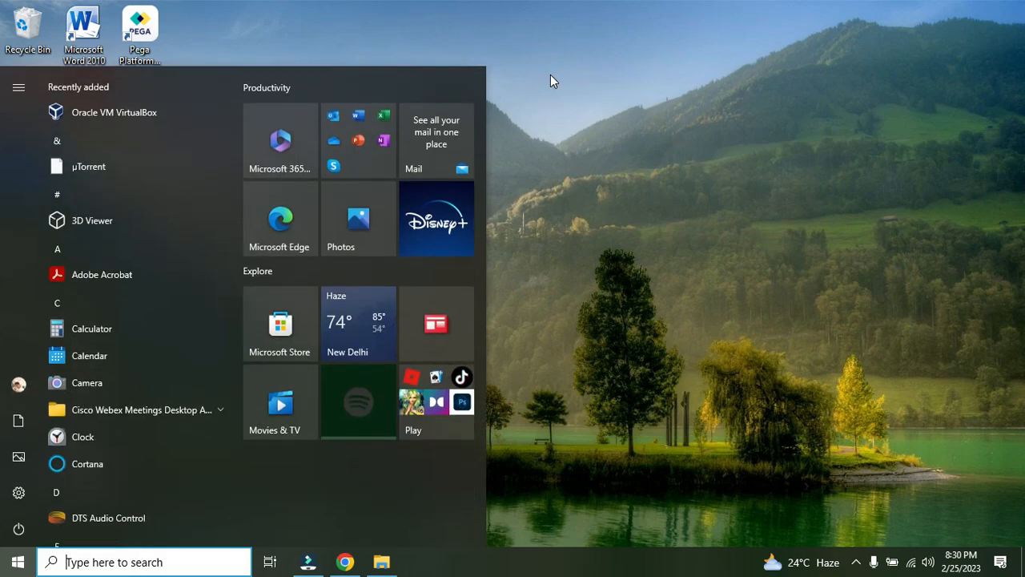
# Step: Search 'task' in the Start menu and launch Task Manager from Best match
pyautogui.write('task')
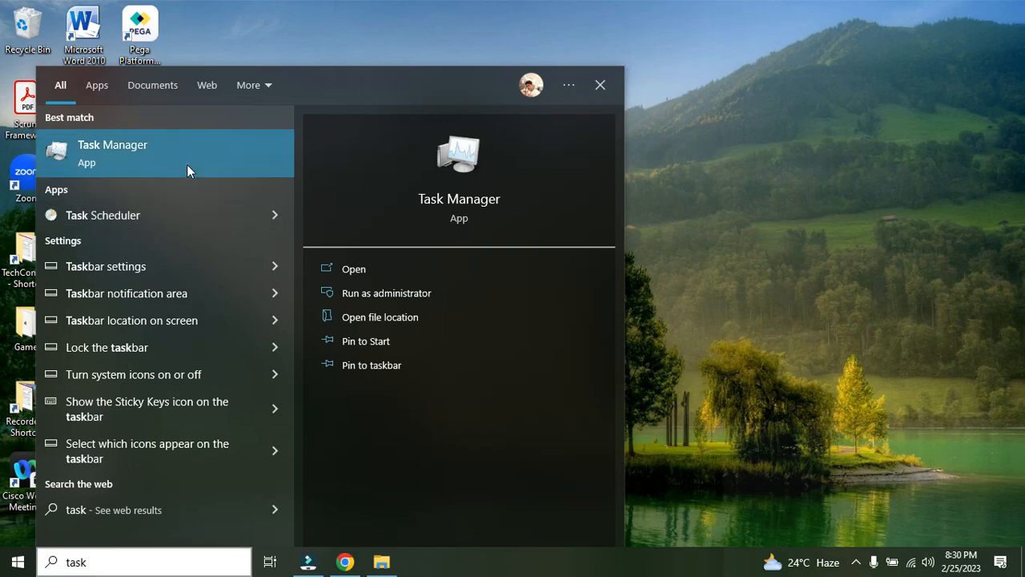
pyautogui.click(353, 268)
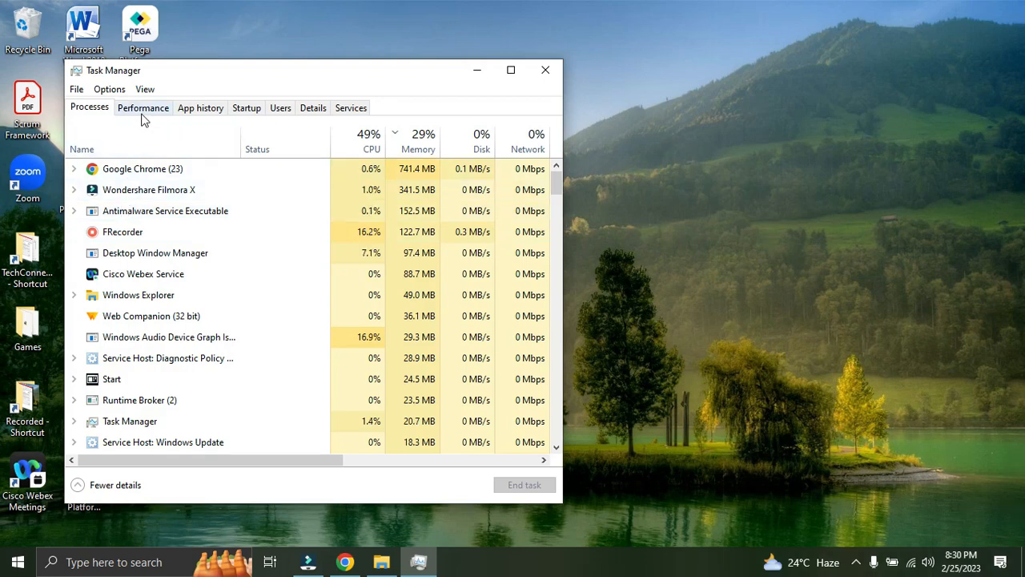
# Step: Maximize Task Manager's Performance tab and view Memory: 16.0 GB DDR3, 1600 MHz, 2 of 2 slots
pyautogui.click(144, 108)
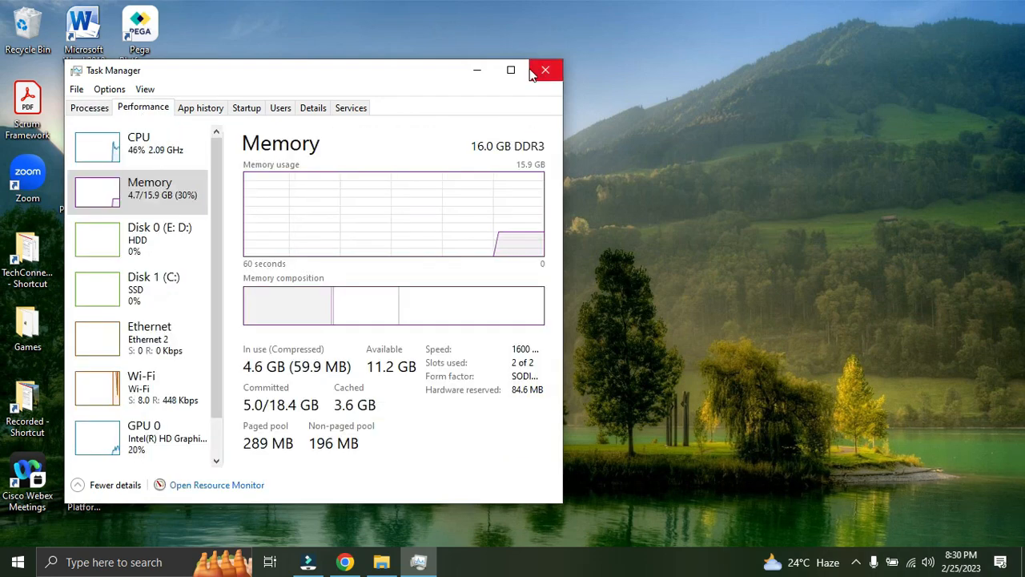
pyautogui.click(510, 69)
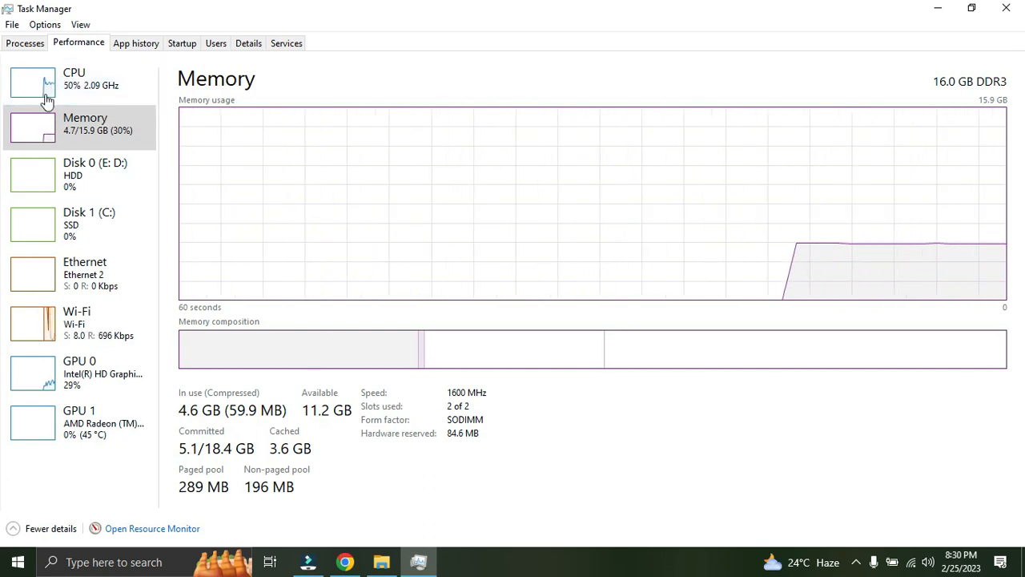
pyautogui.click(73, 80)
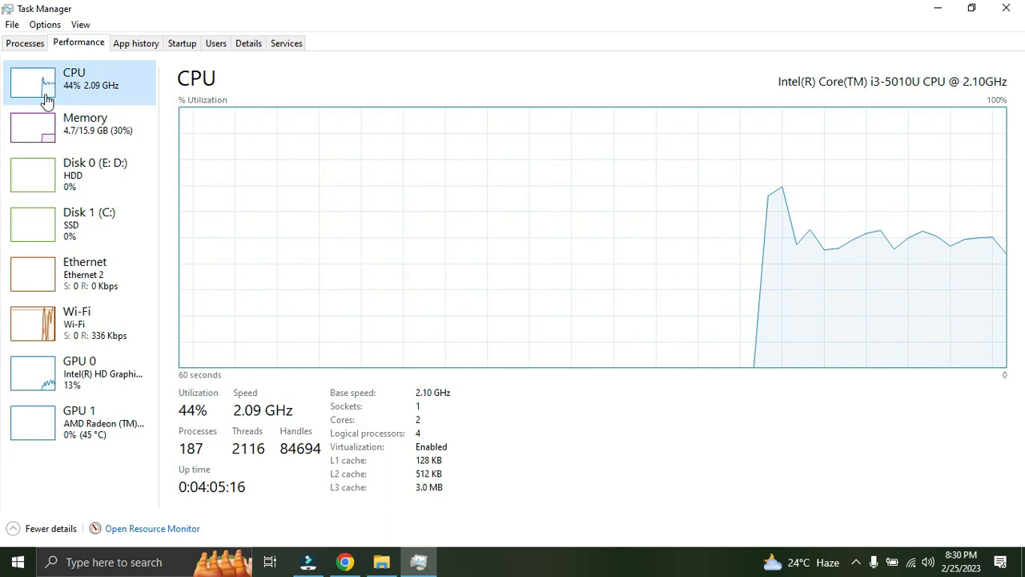
pyautogui.click(80, 124)
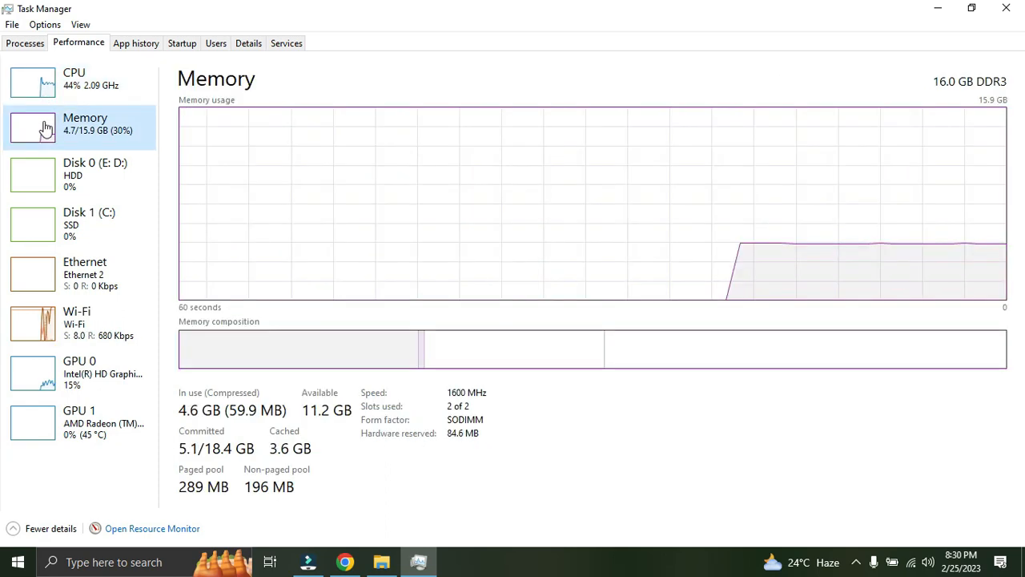
pyautogui.moveTo(349, 134)
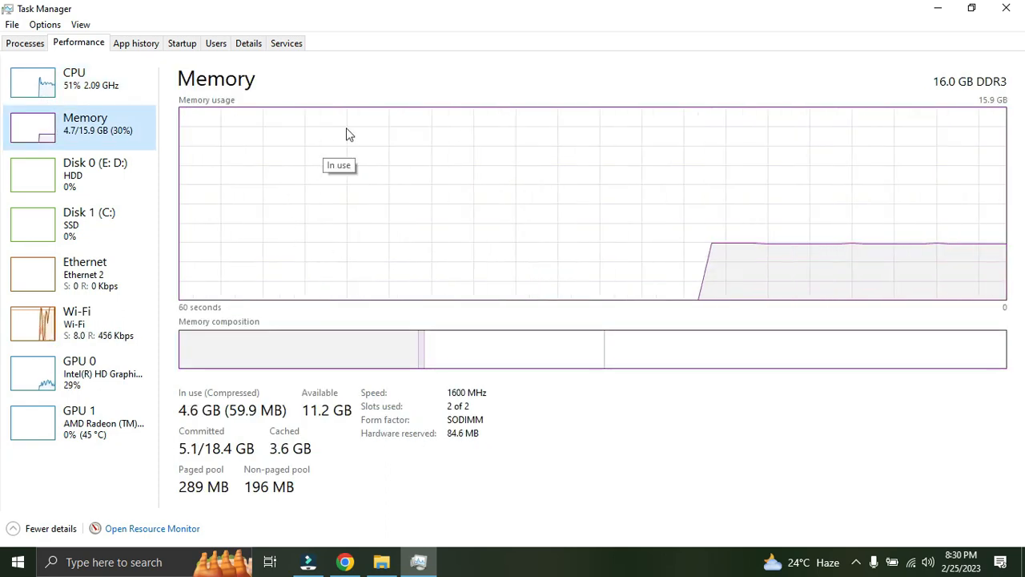
pyautogui.moveTo(605, 207)
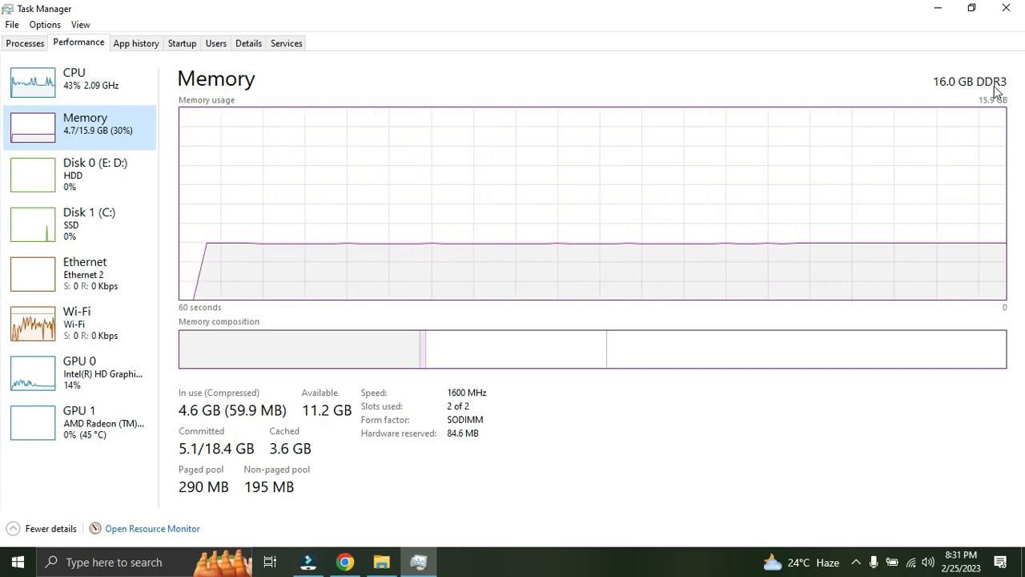
pyautogui.moveTo(429, 485)
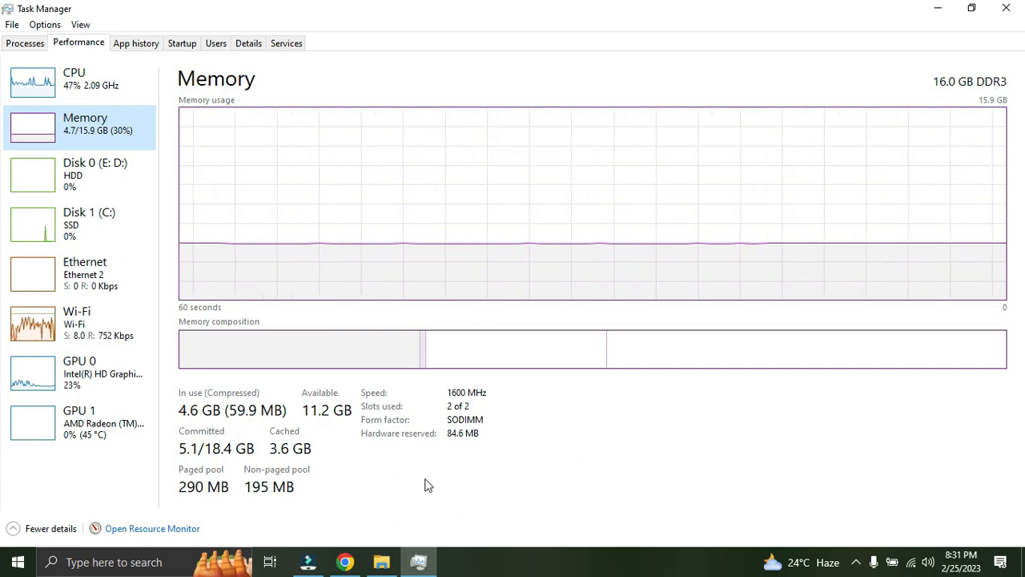
pyautogui.moveTo(428, 455)
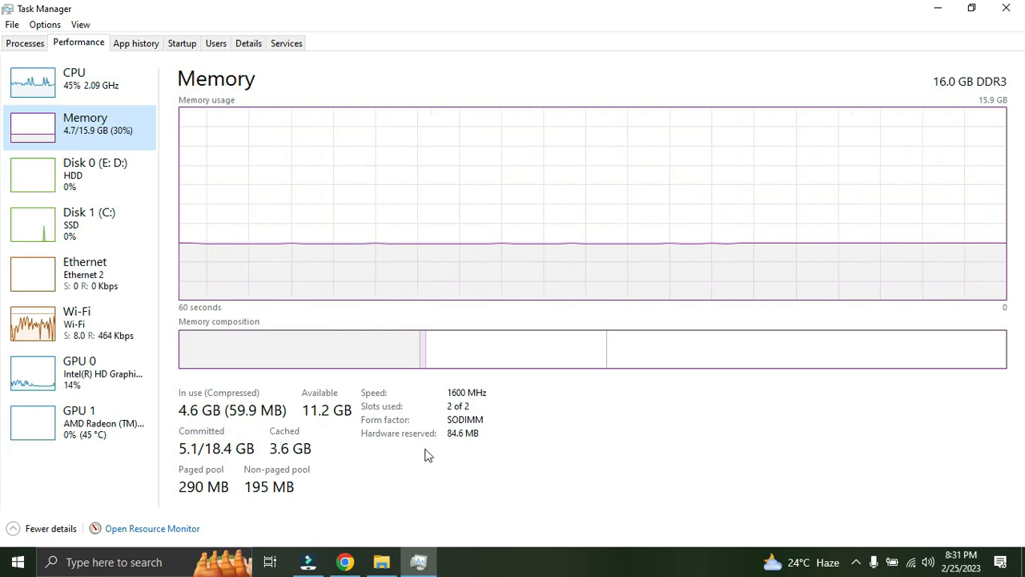
pyautogui.moveTo(453, 404)
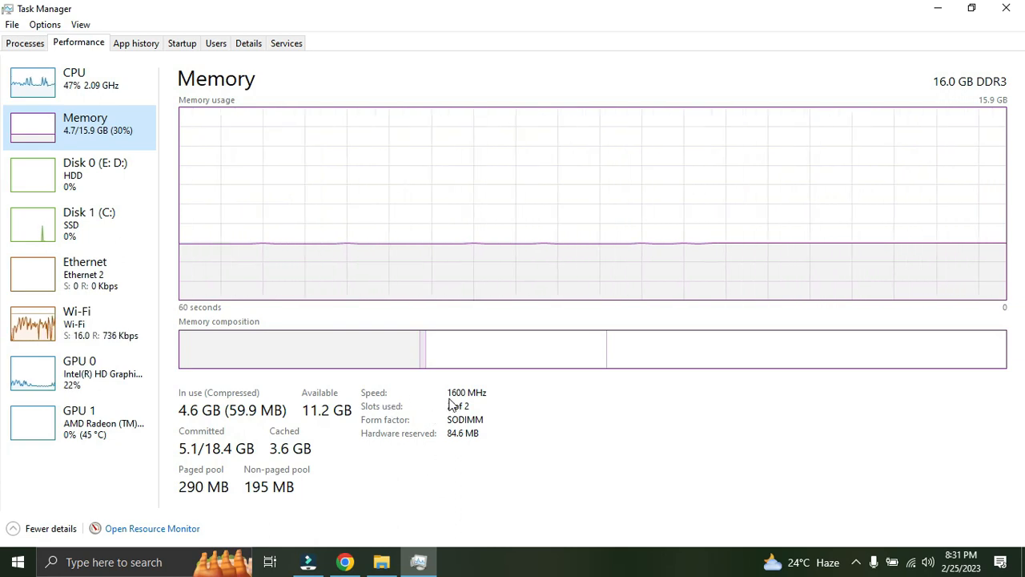
pyautogui.moveTo(480, 403)
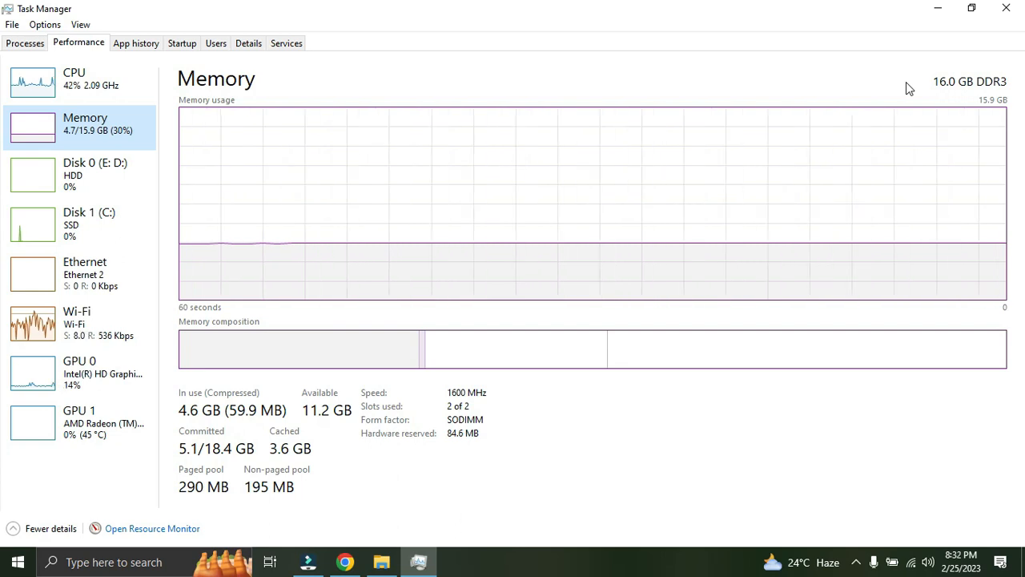
pyautogui.moveTo(405, 399)
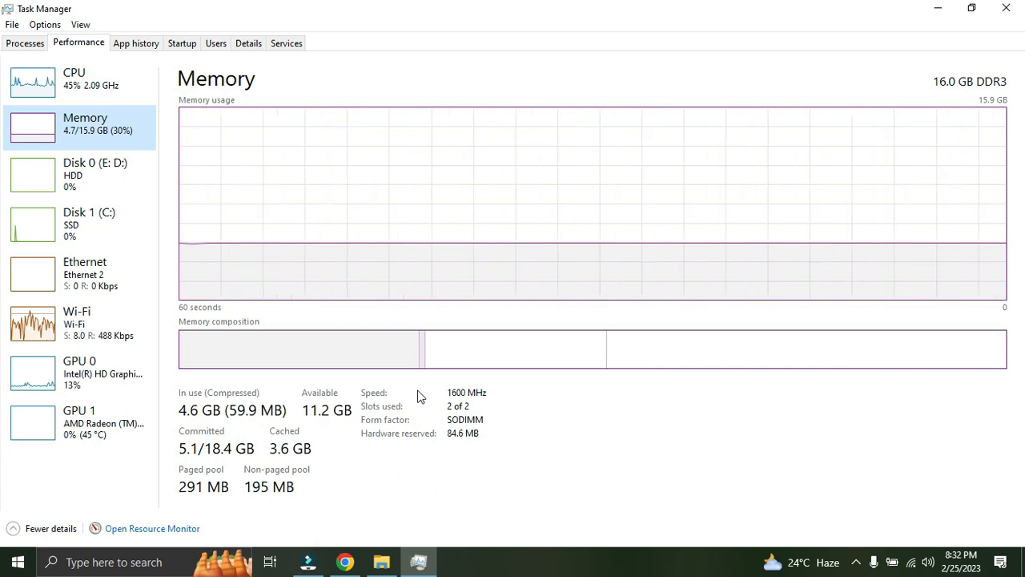
pyautogui.moveTo(400, 412)
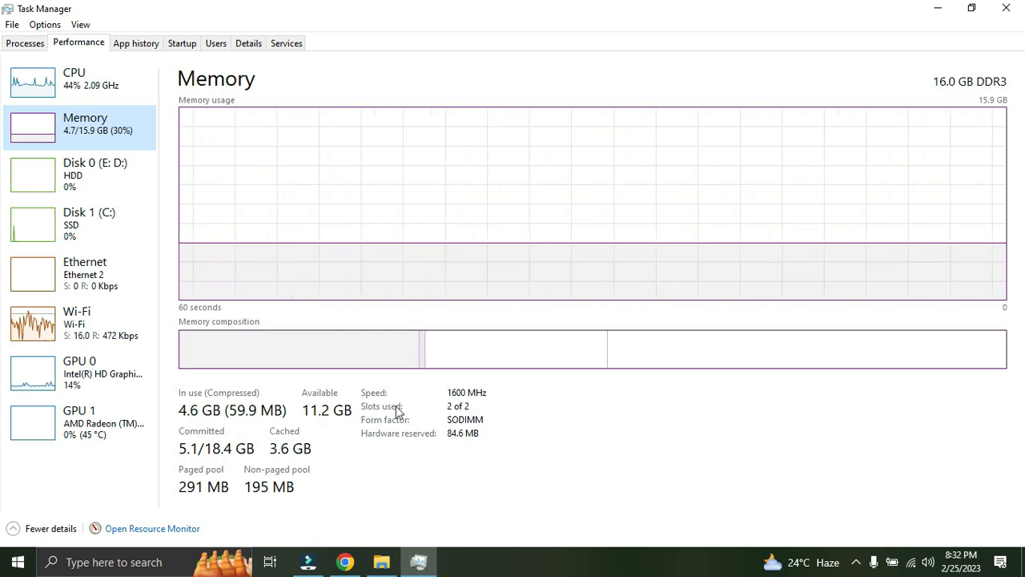
pyautogui.moveTo(453, 419)
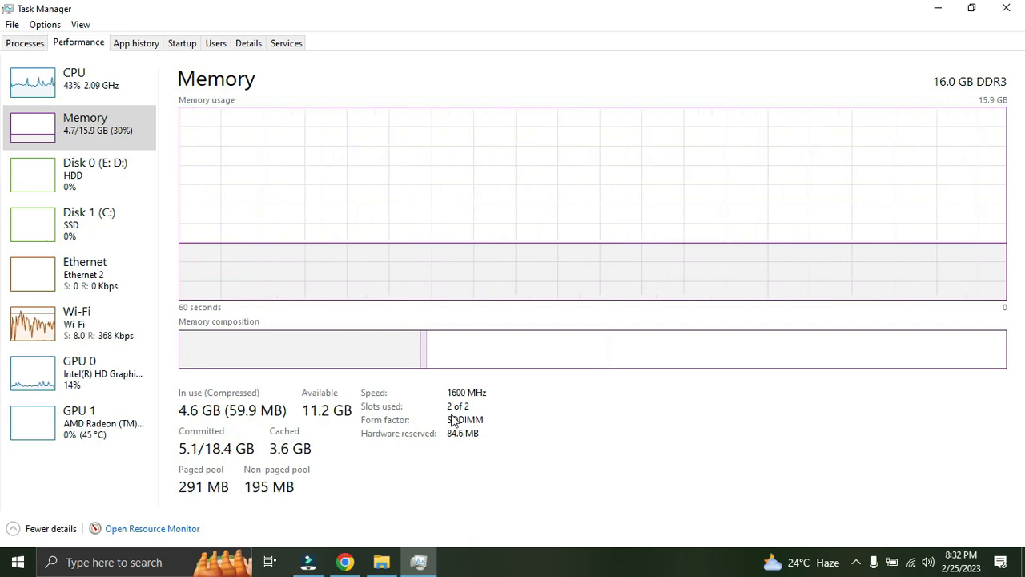
pyautogui.moveTo(400, 411)
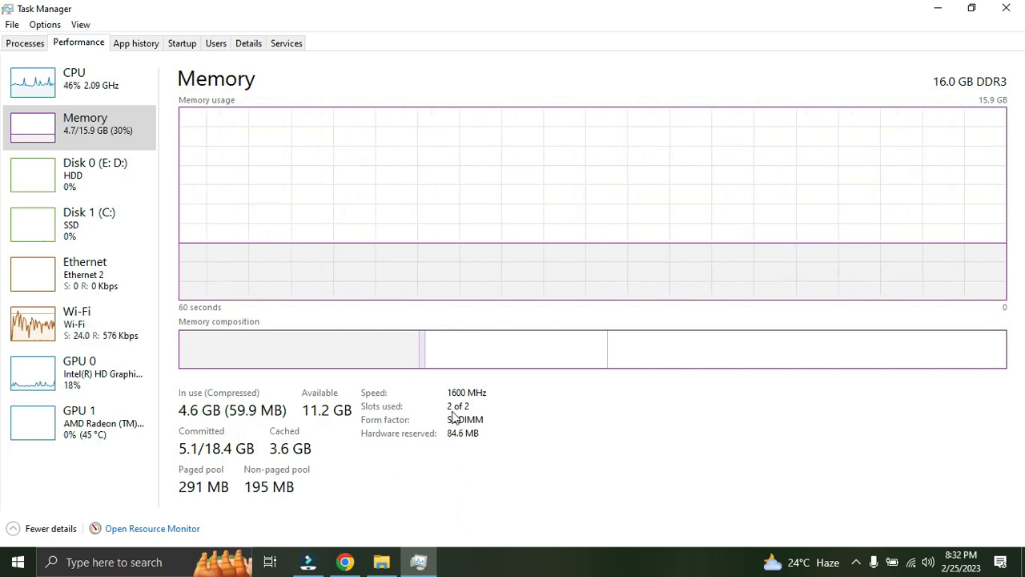
pyautogui.moveTo(457, 406)
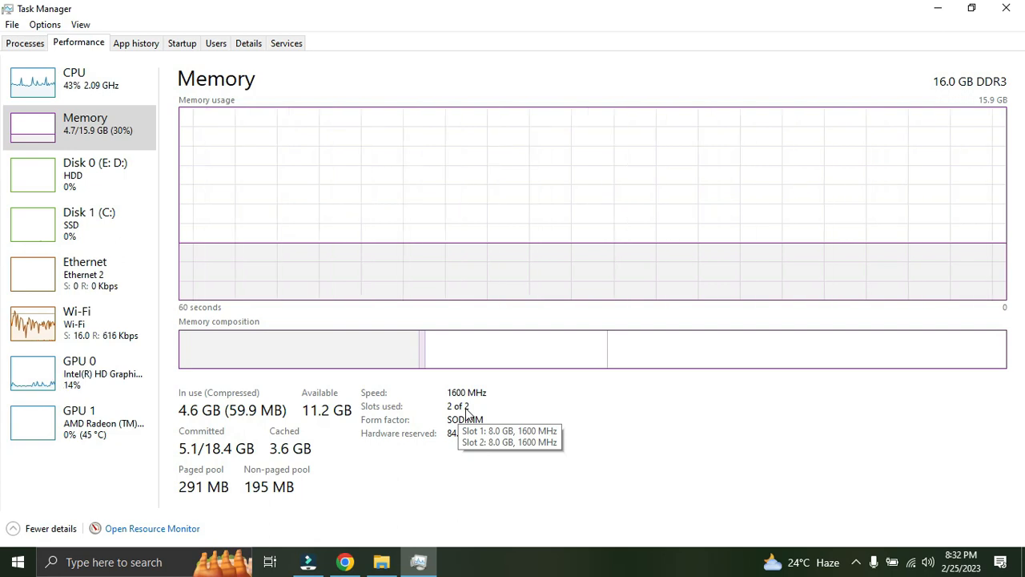
pyautogui.moveTo(541, 417)
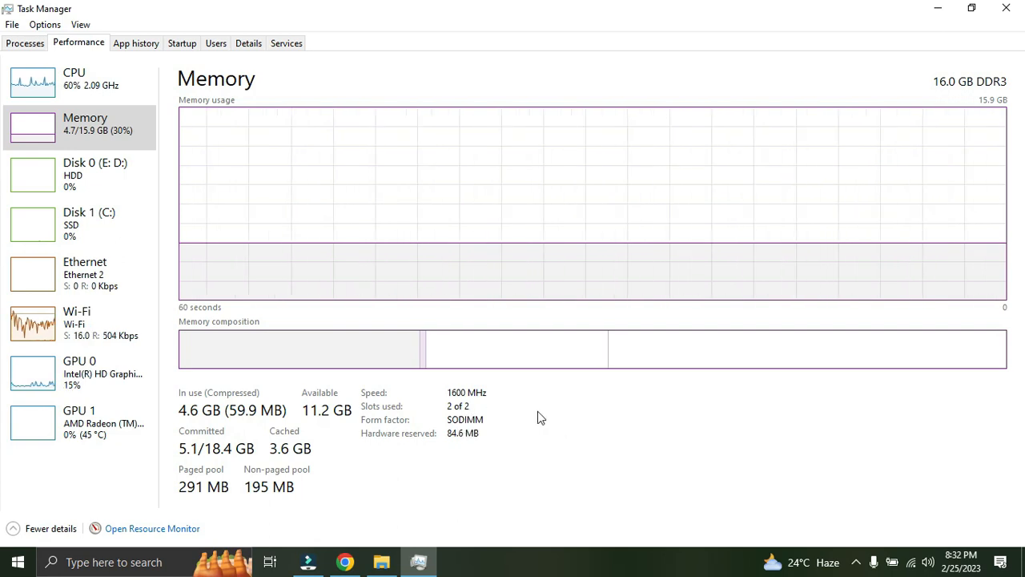